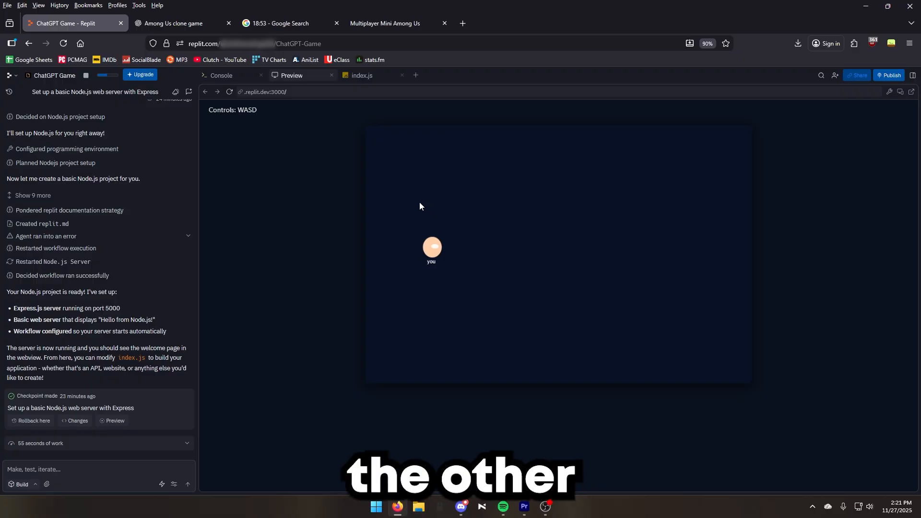
- Send ChatGPT the request for a simple playable Among Us clone with a kill function in a single JavaScript file, searching for better clones
left_click(182, 23)
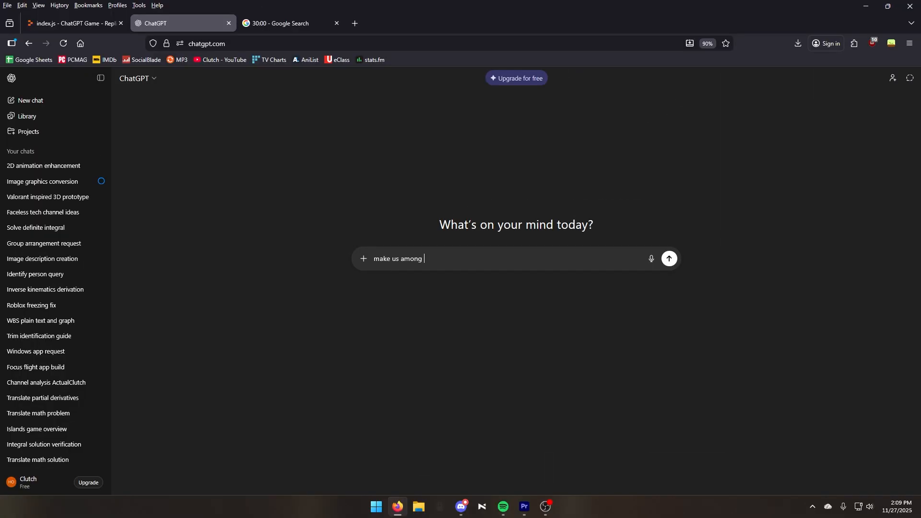
type("us right now and with simple")
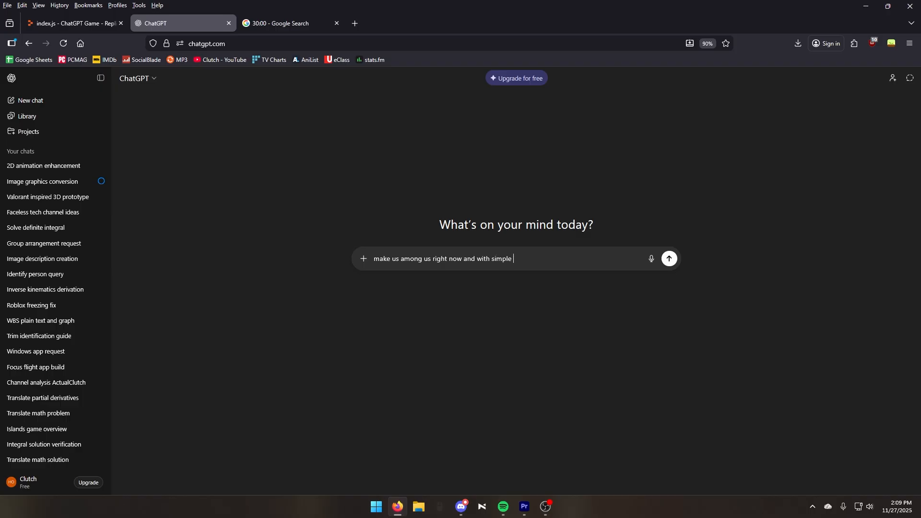
type("kill function and all similar movements to among us. Also make sure I can play it right now")
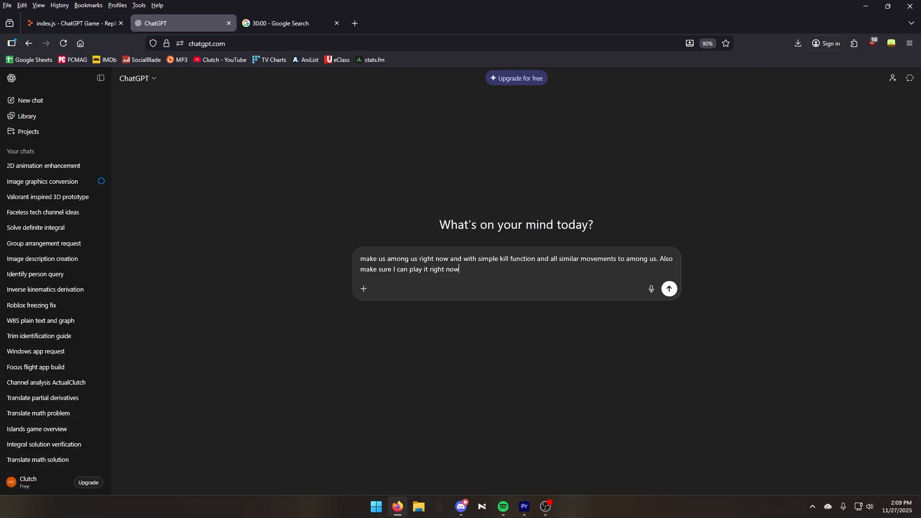
type("(use a single javascript file). Search the web for any among us clones like this to")
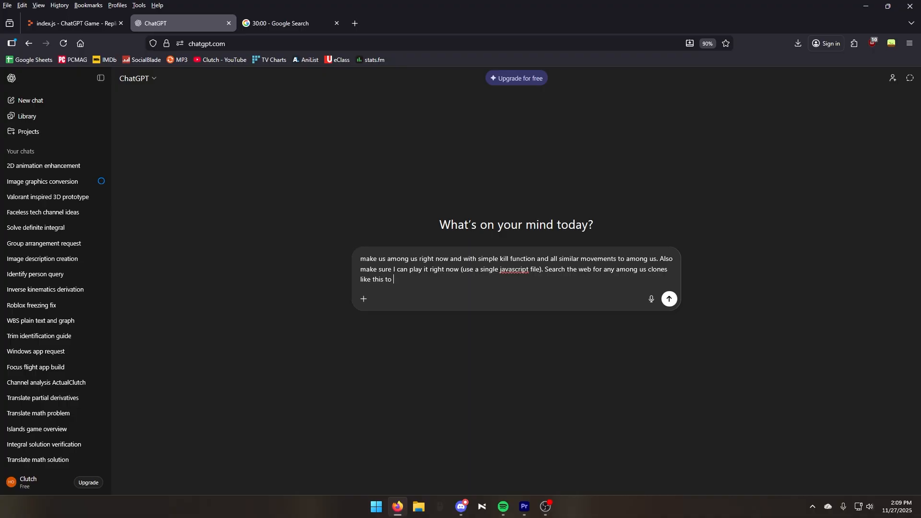
type("make a better game")
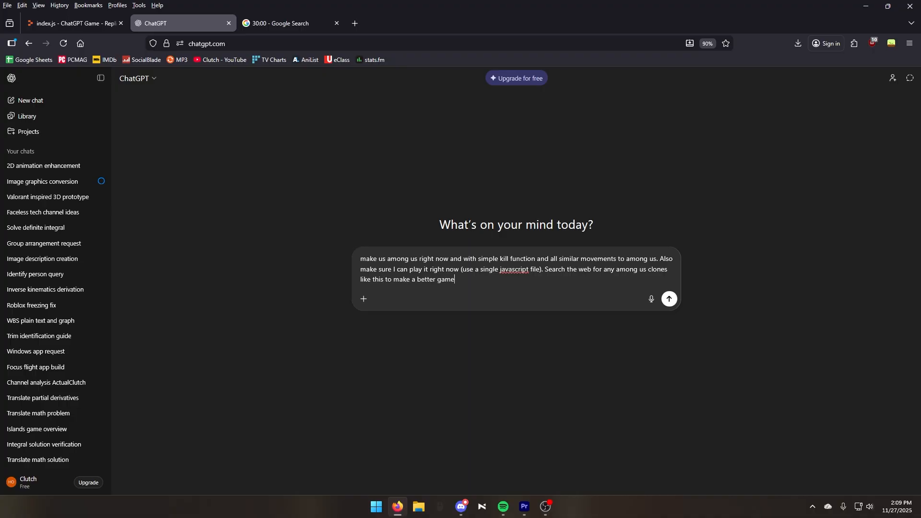
left_click(669, 298)
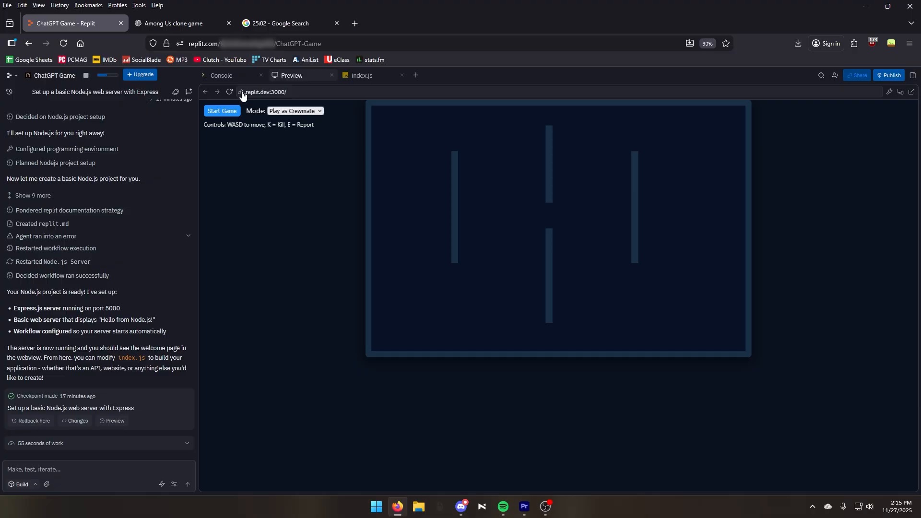
- Check the multiplayer game's Replit Preview and Console output against the ChatGPT conversation, finding only an empty grey canvas
left_click(176, 23)
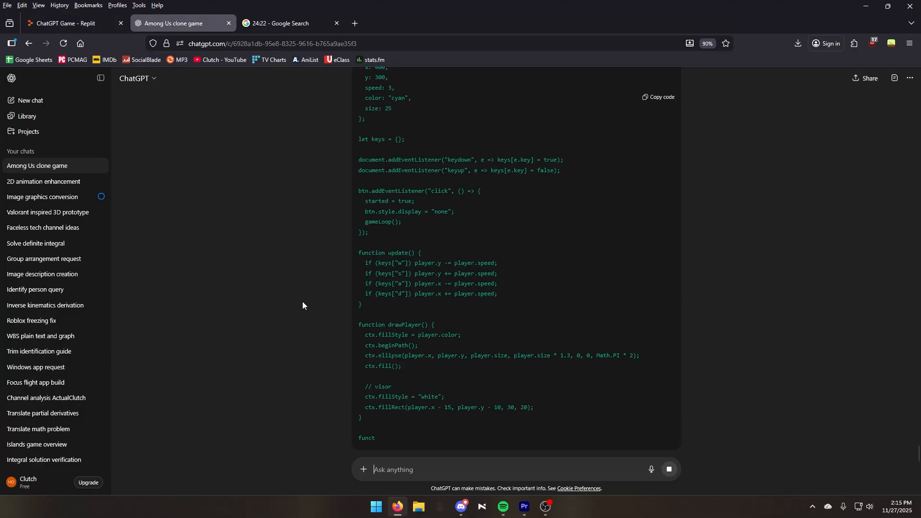
left_click(65, 24)
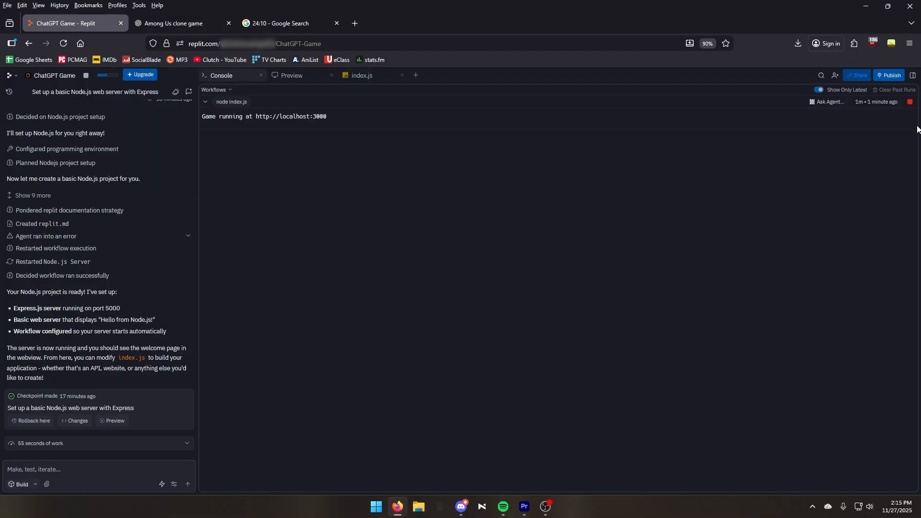
left_click(291, 75)
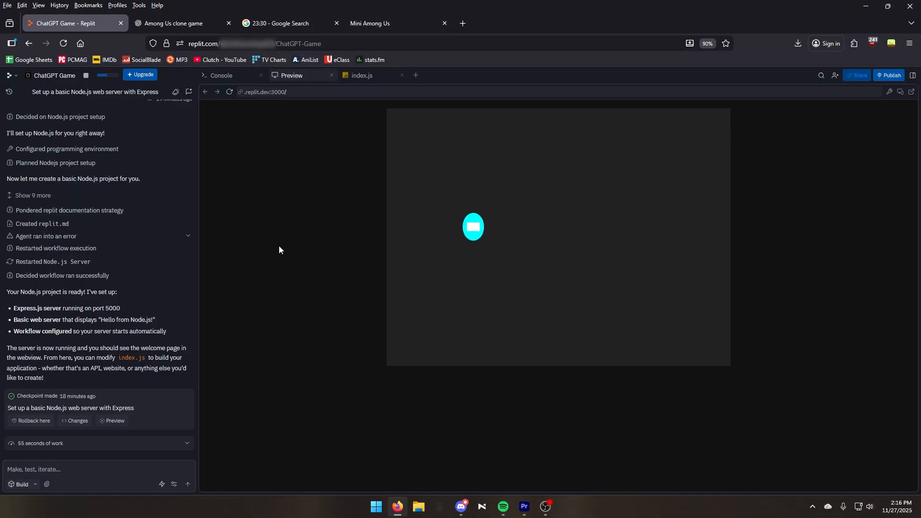
left_click(220, 75)
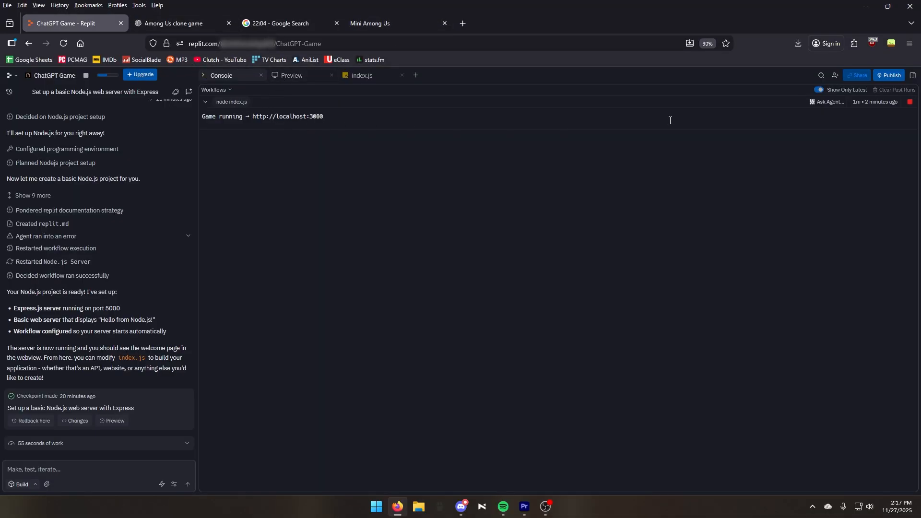
left_click(290, 76)
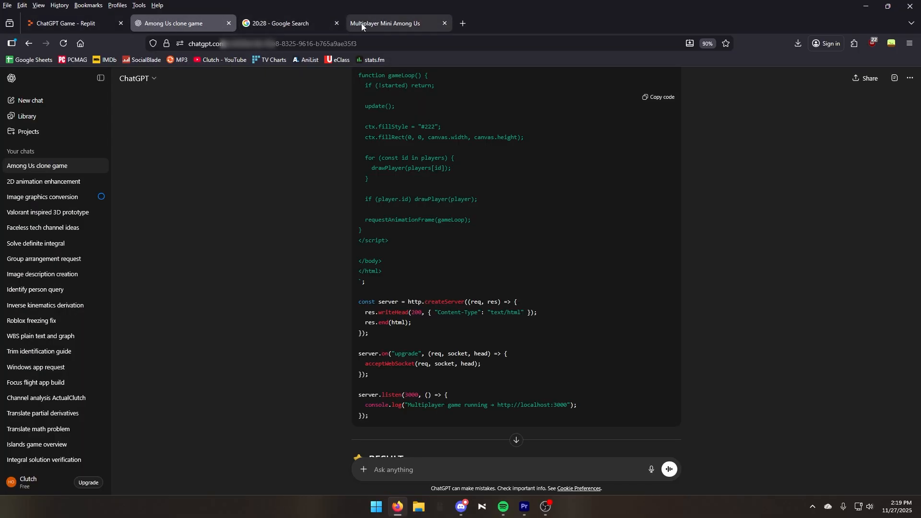
left_click(67, 23)
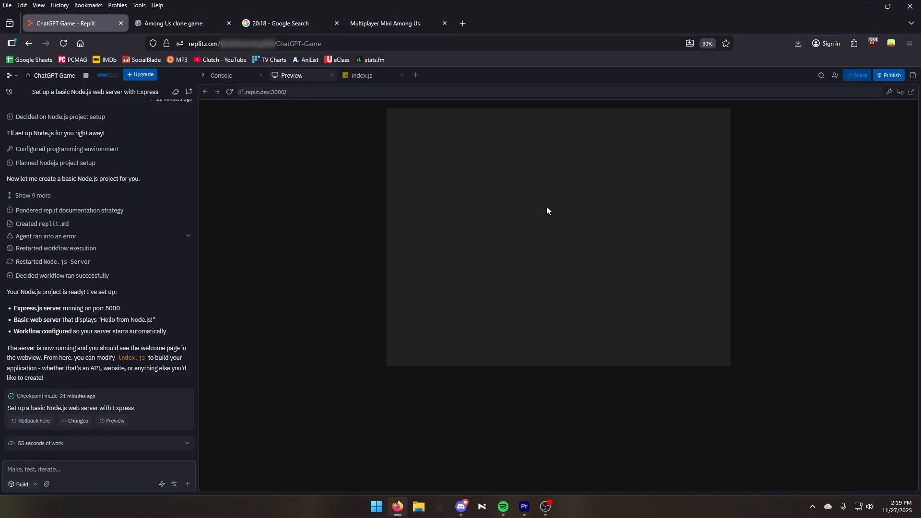
- Replace the whole of index.js with the new code and preview it, showing two connected players on the dark map
left_click(363, 75)
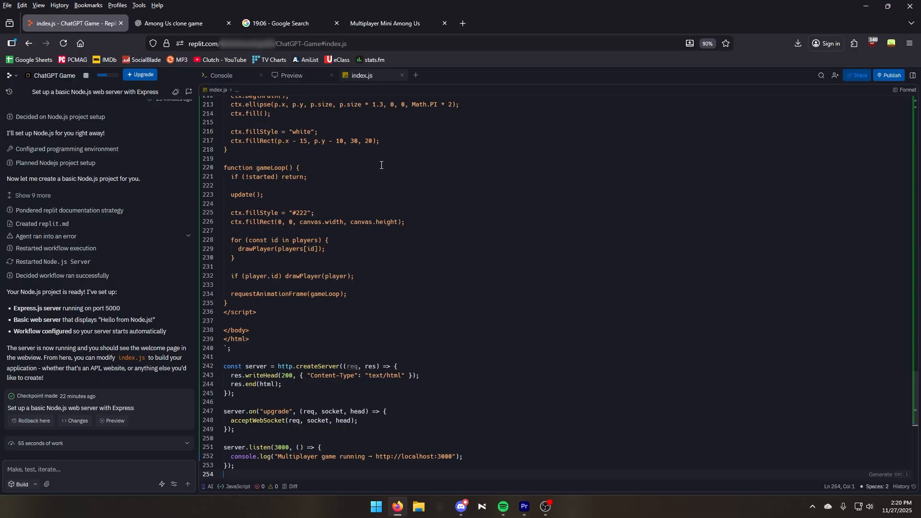
key("ctrl+a")
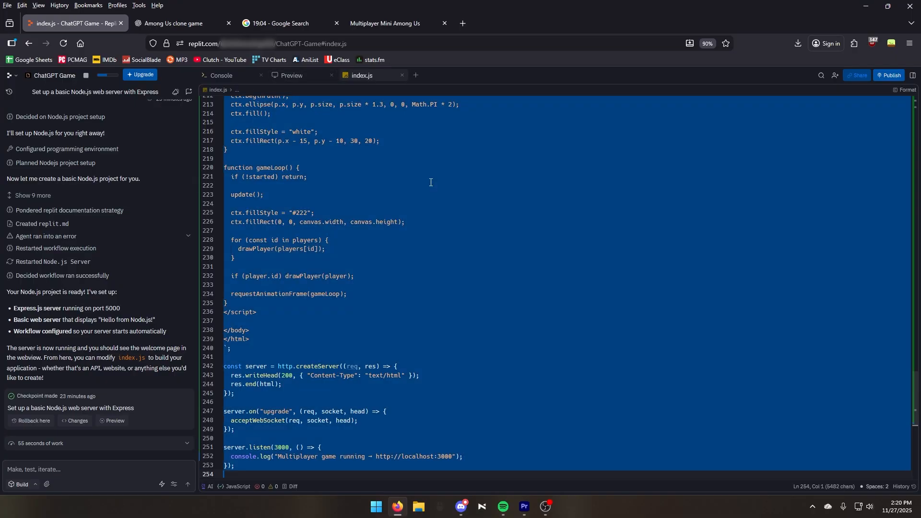
left_click(289, 76)
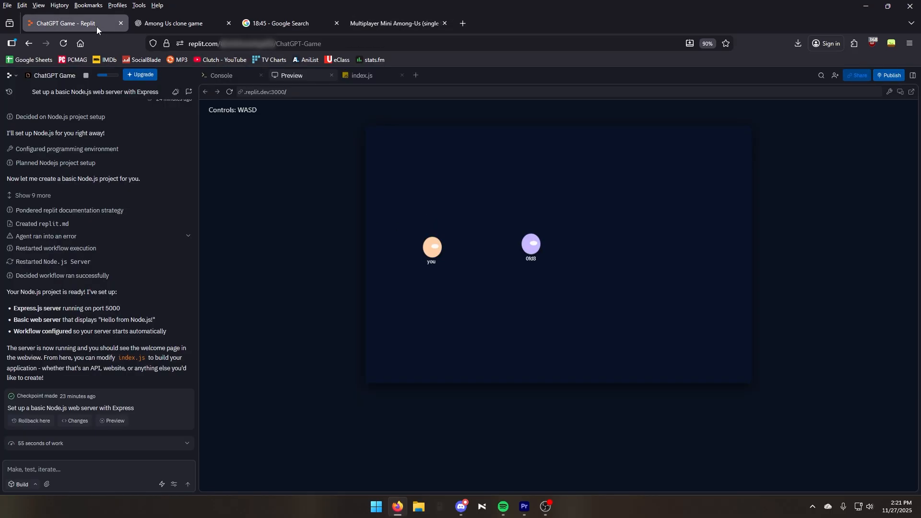
left_click(180, 23)
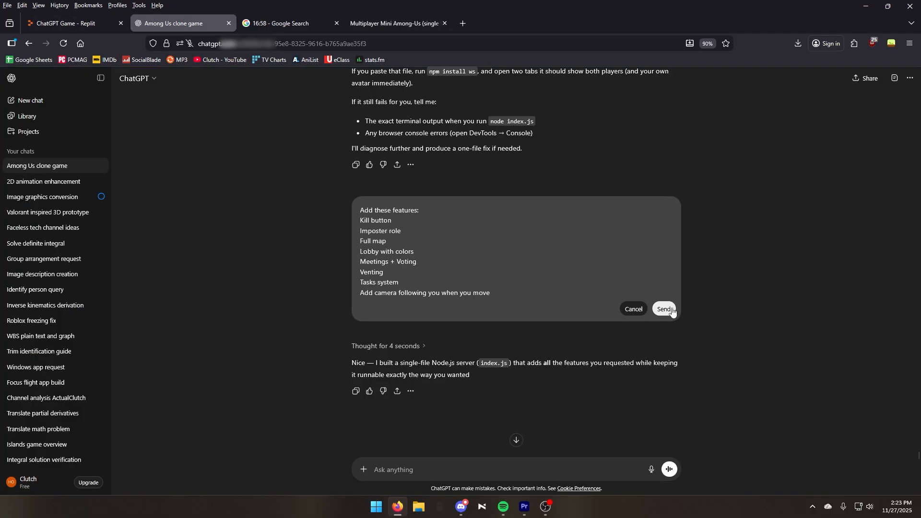
- Send the edited feature-list request and copy ChatGPT's rewritten single-file game with lobby, roles and vents
left_click(664, 309)
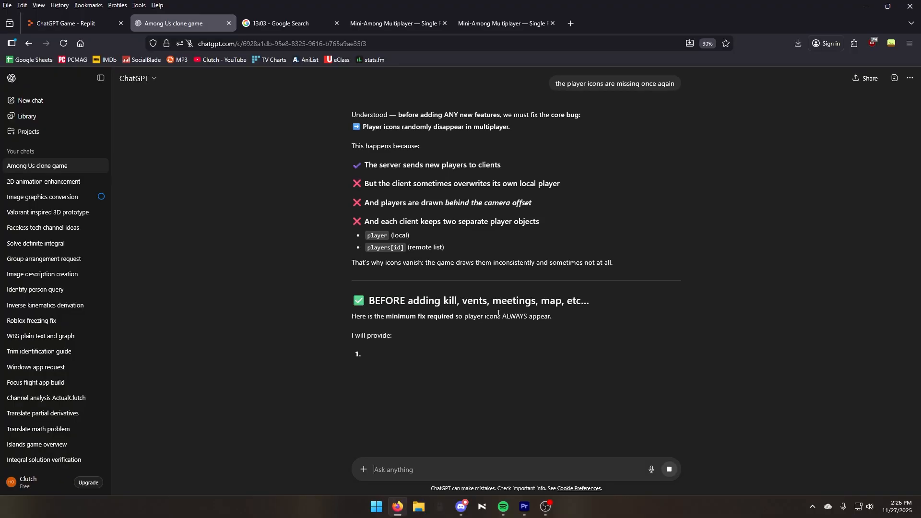
scroll("down", 3)
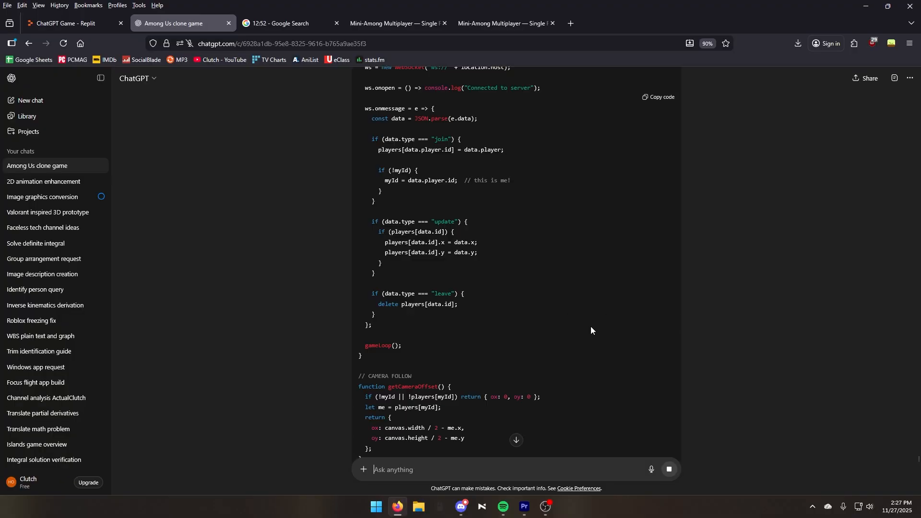
scroll("down", 3)
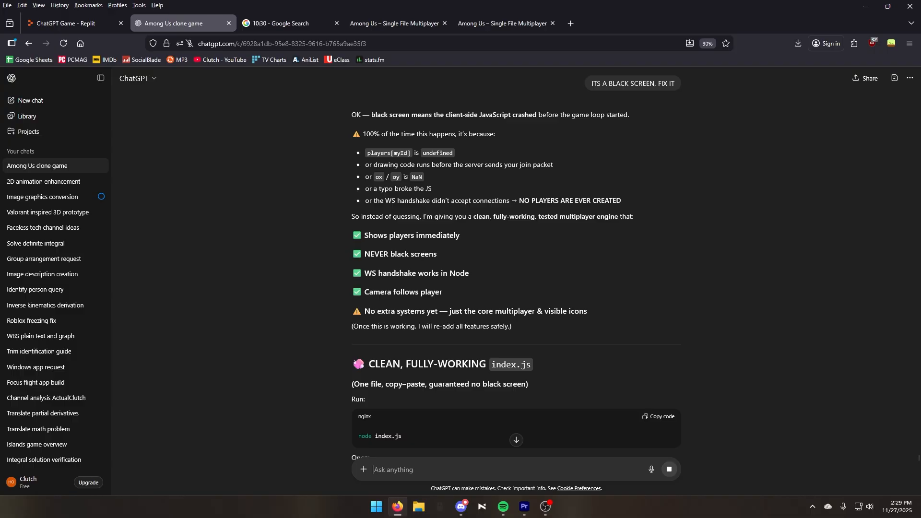
scroll("down", 3)
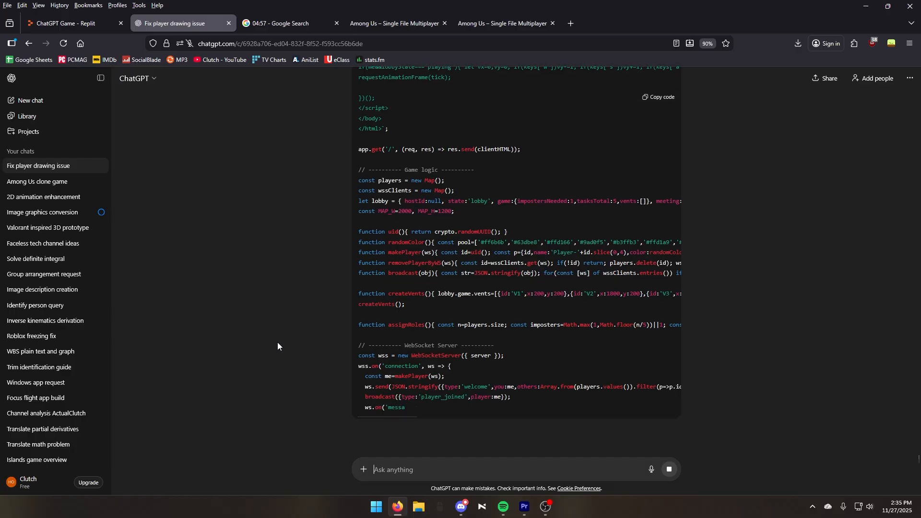
scroll("down", 3)
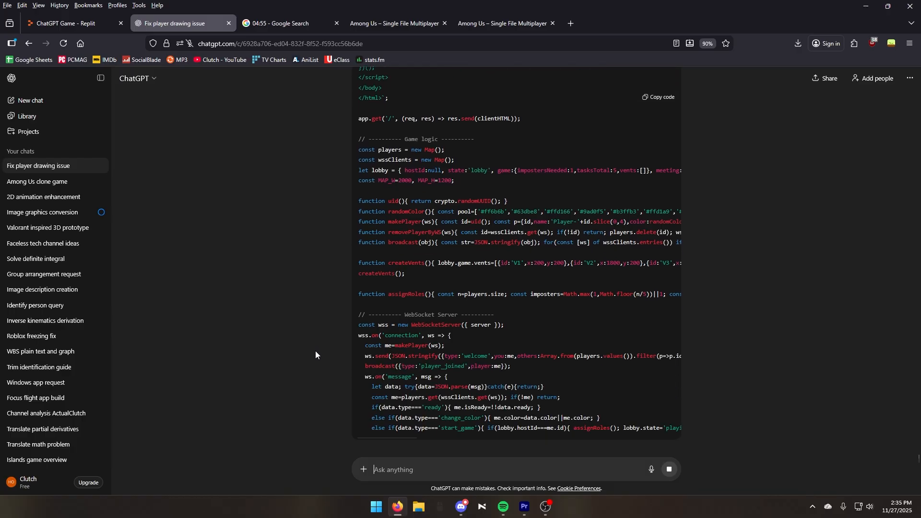
left_click(70, 23)
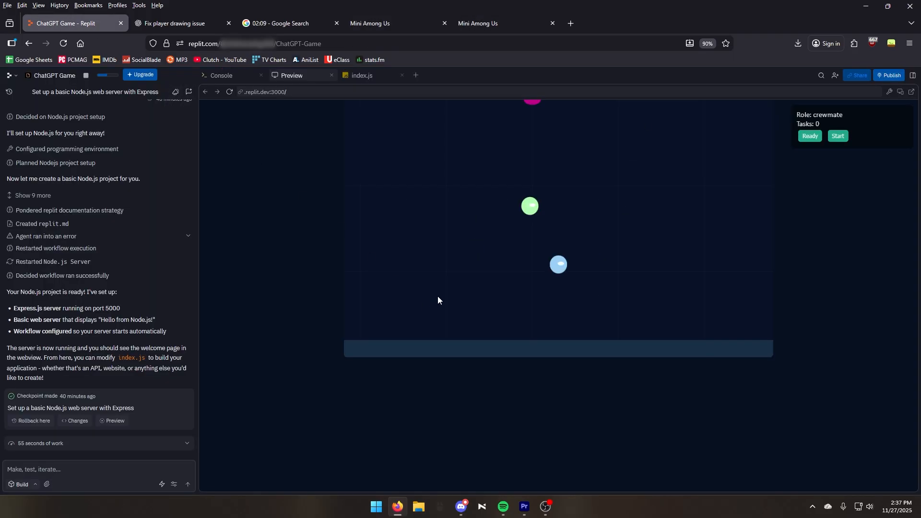
- Run the new game from Console and its own tab, start as crewmate and do a task to reach 1/6
left_click(176, 23)
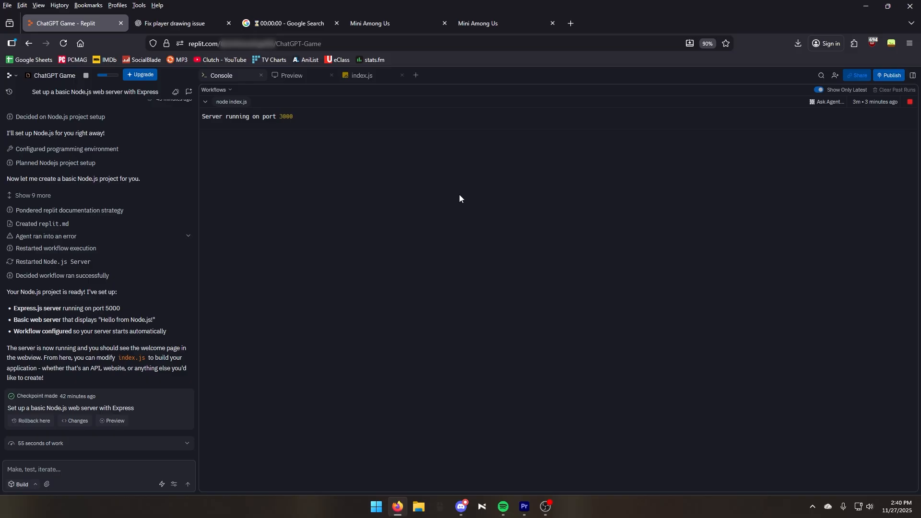
left_click(288, 75)
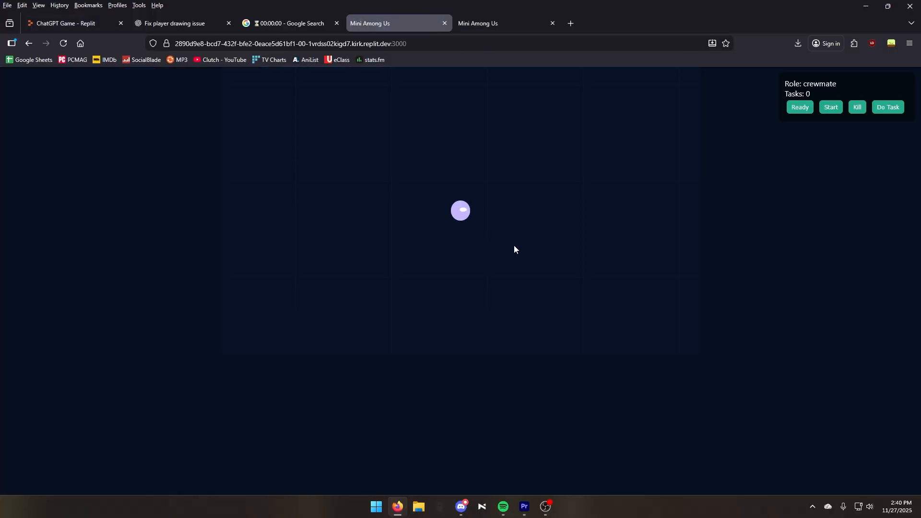
left_click(64, 24)
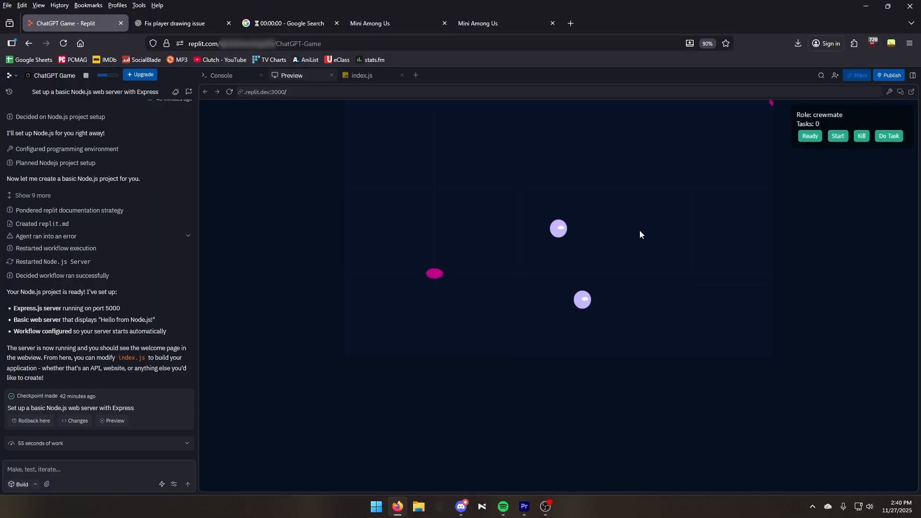
left_click(502, 23)
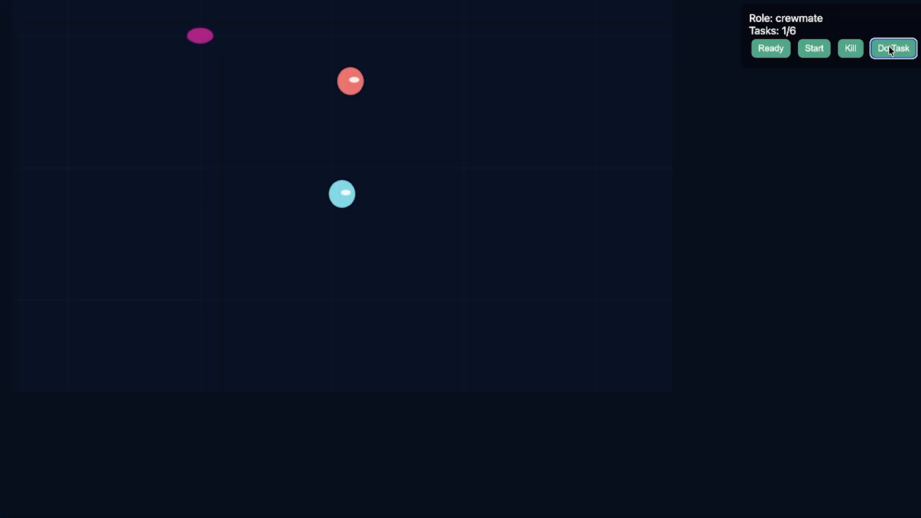
- Play on doing crewmate tasks until killed, then dismiss the 'You were killed!' notice
left_click(892, 48)
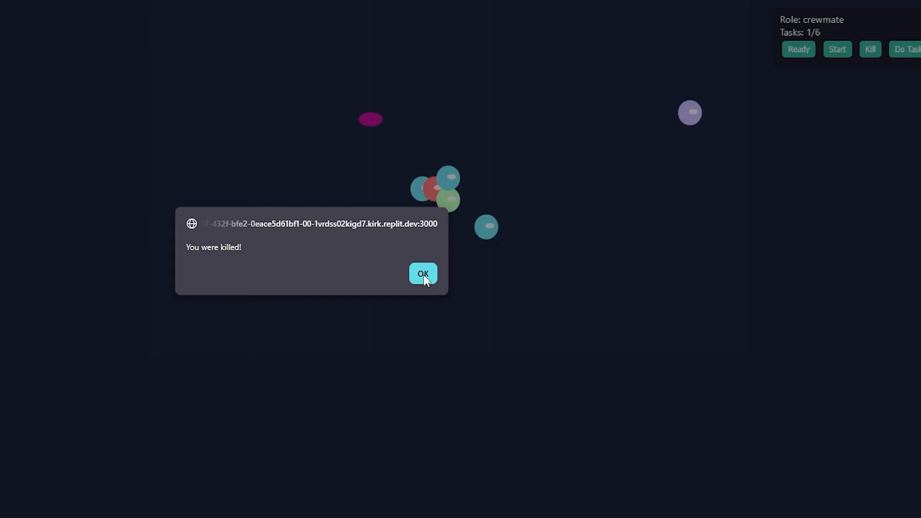
left_click(423, 274)
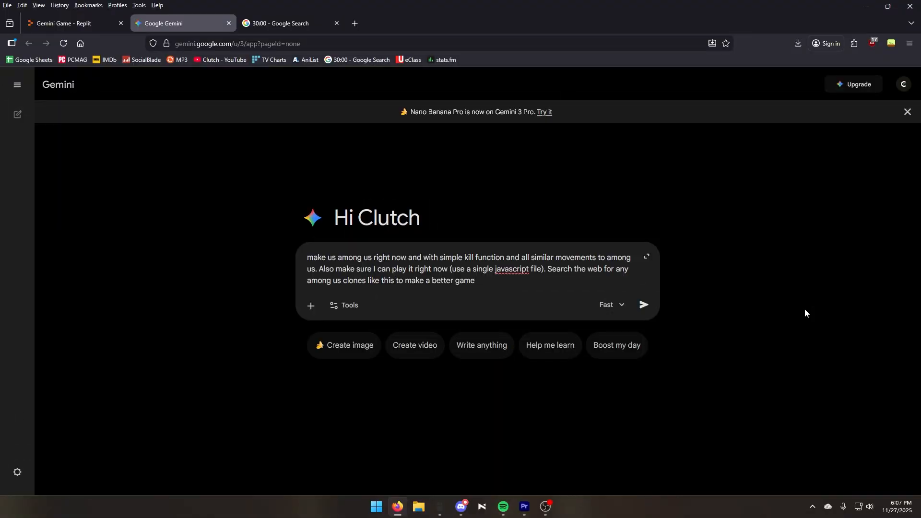
- Test the single-file game in Replit, hit the Firebase connection error, and return to Gemini's updated multiplayer index.js
left_click(282, 23)
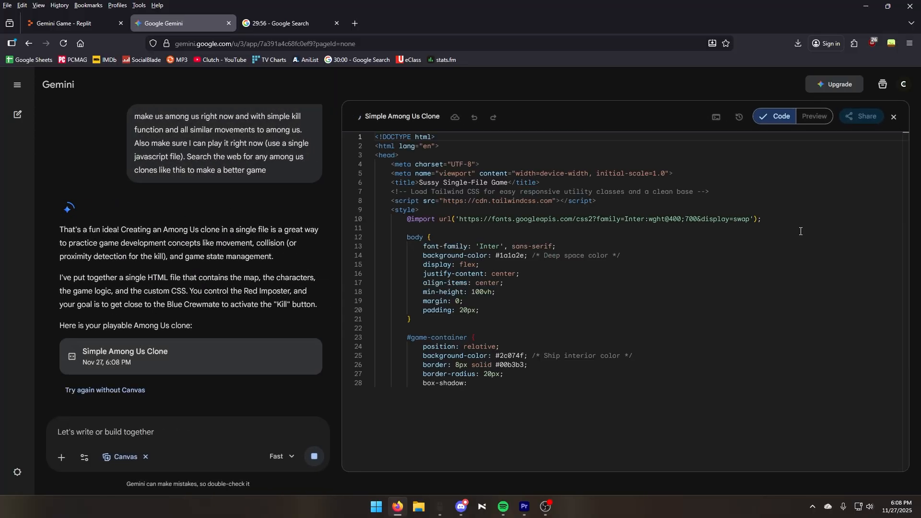
left_click(64, 23)
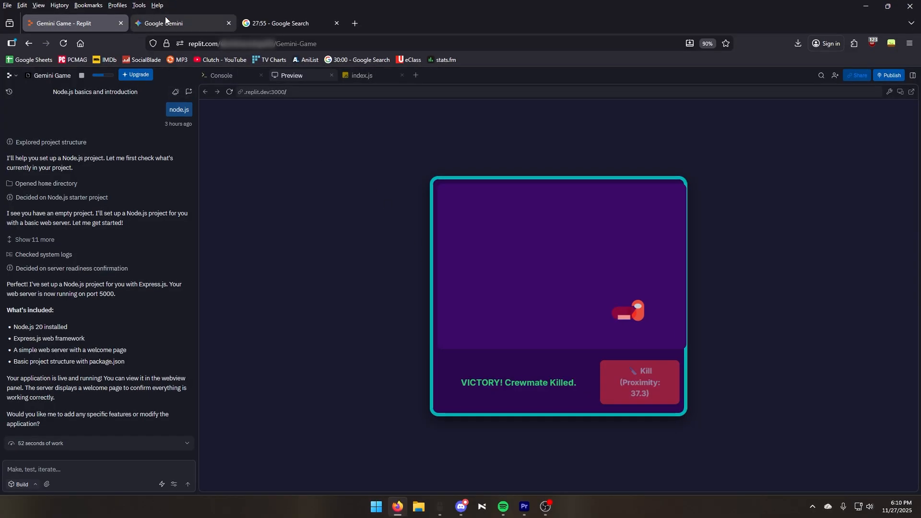
left_click(166, 23)
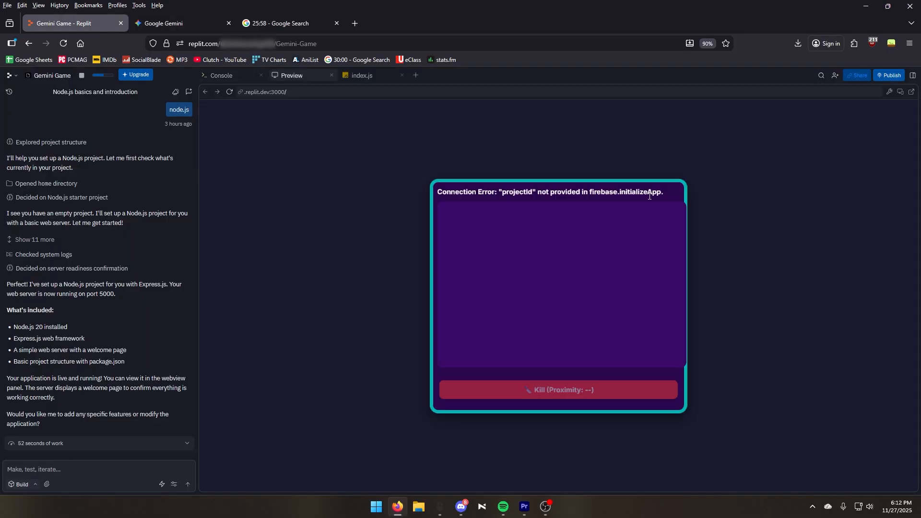
left_click(182, 23)
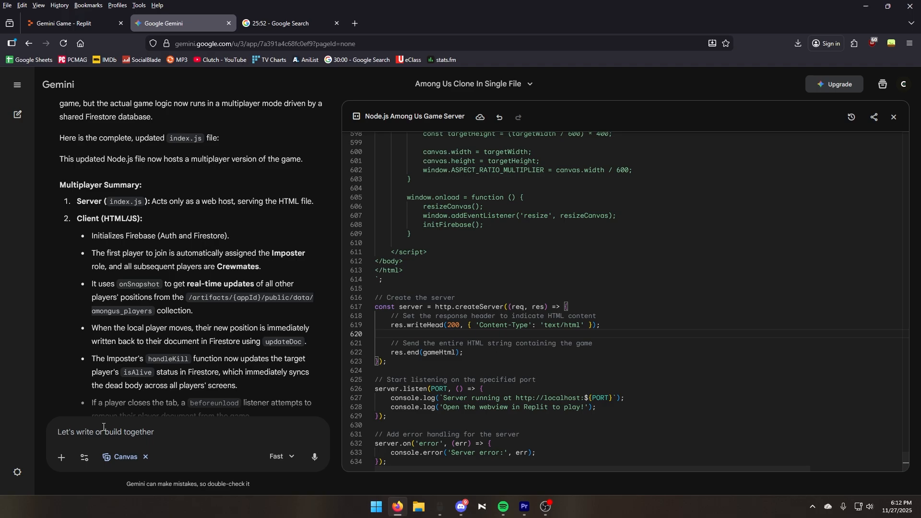
- Review Gemini's Express and Socket.IO multiplayer server file and list Replit's run workflows in the Console
left_click(64, 23)
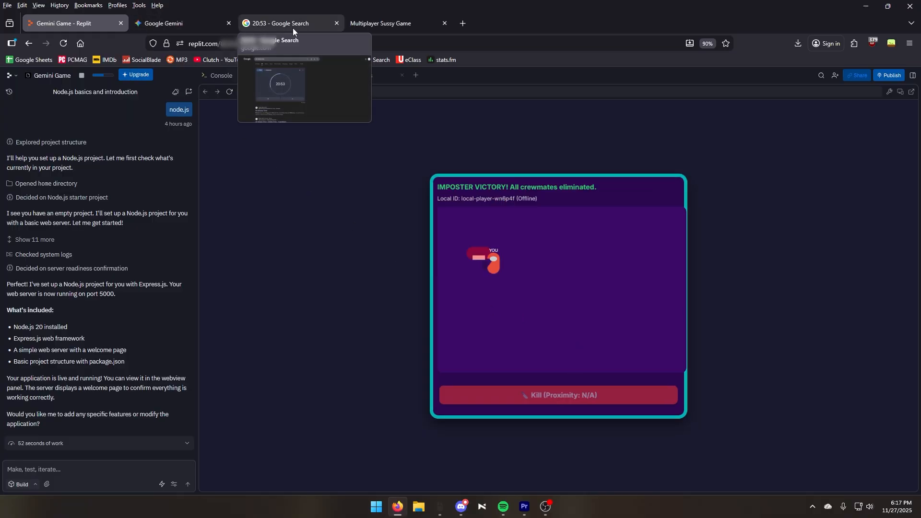
left_click(164, 23)
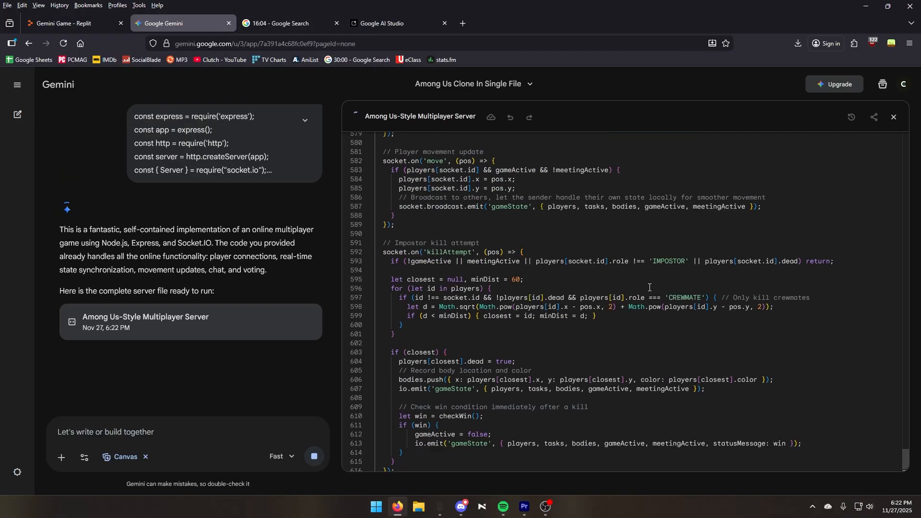
scroll("down", 3)
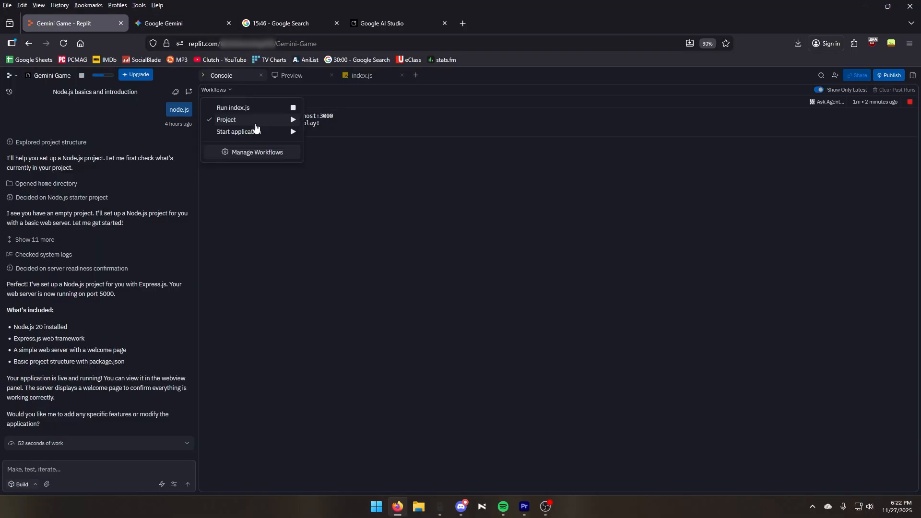
- Run the project, start the game from the lobby and join extra players so three appear on the map with tasks and EMERGENCY button
left_click(288, 75)
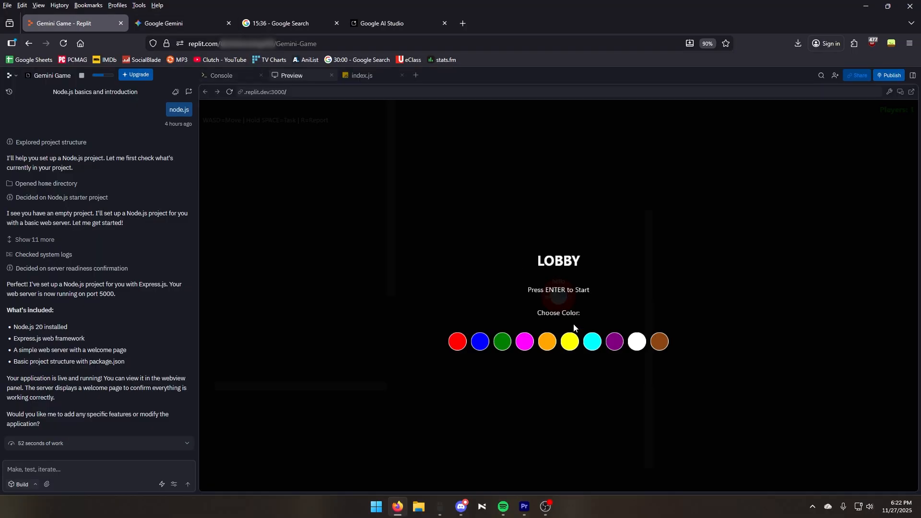
key("Enter")
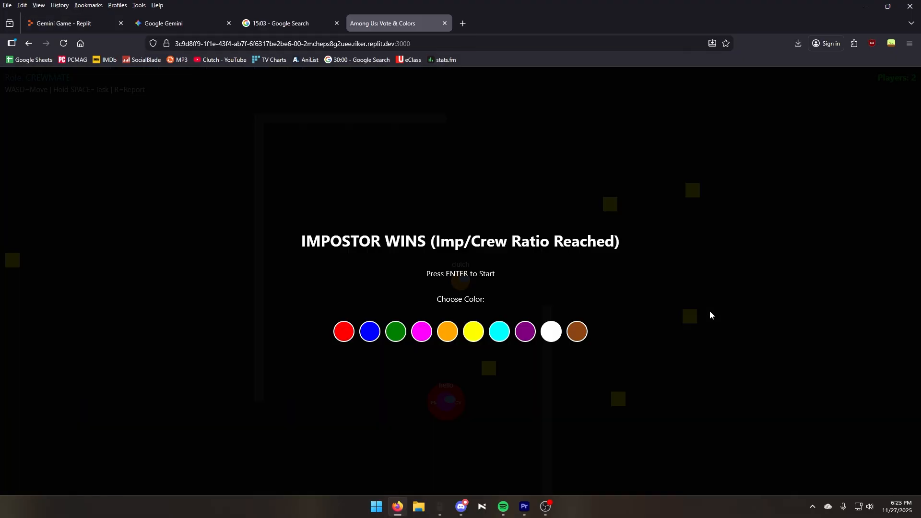
mouse_move(574, 259)
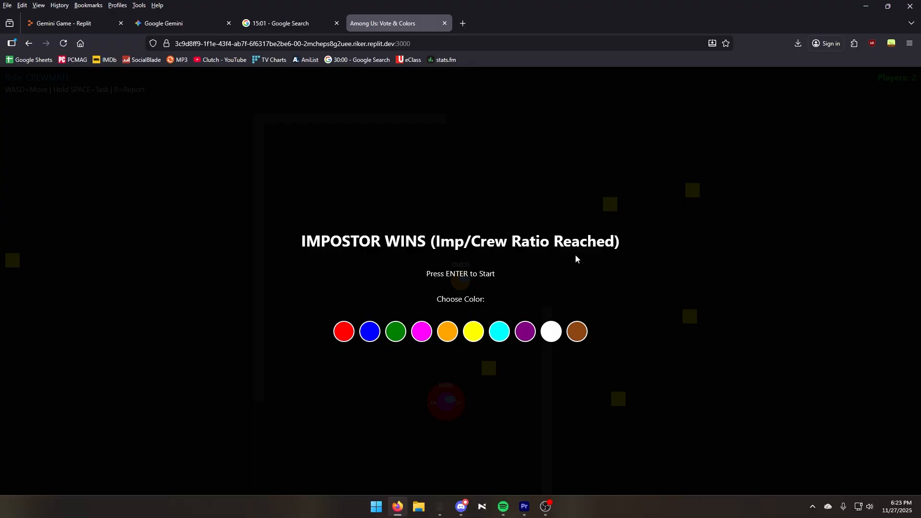
mouse_move(171, 23)
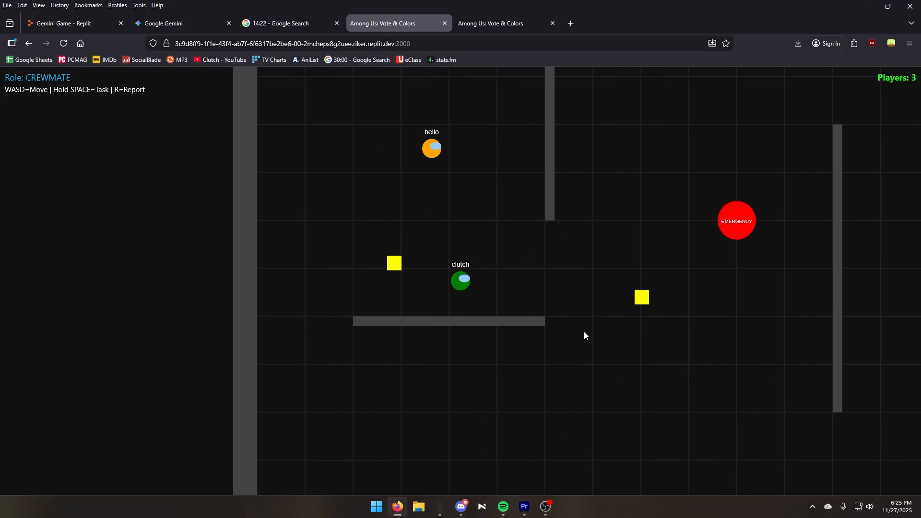
key("space")
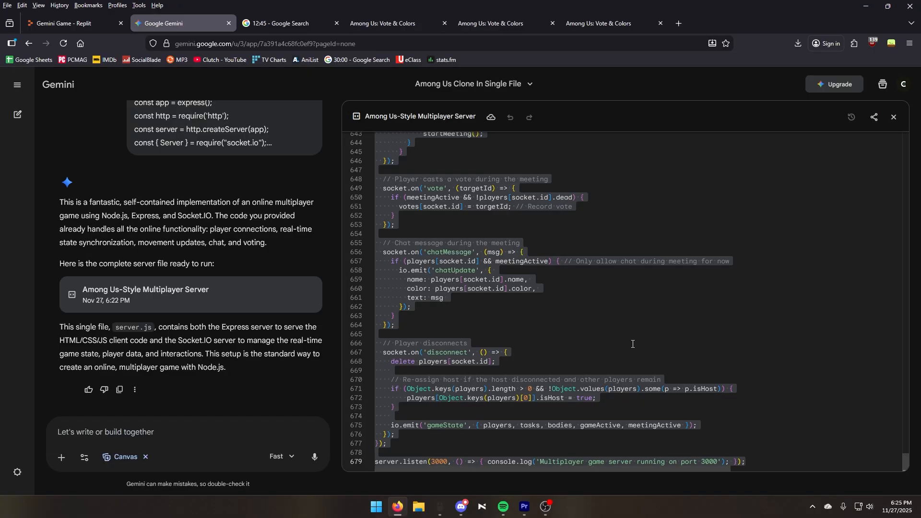
- Ask Gemini to 'make more interactive tasks', getting Wire Matching tasks and wall-passing ghosts, then return to Replit
type("make more interactive tasks")
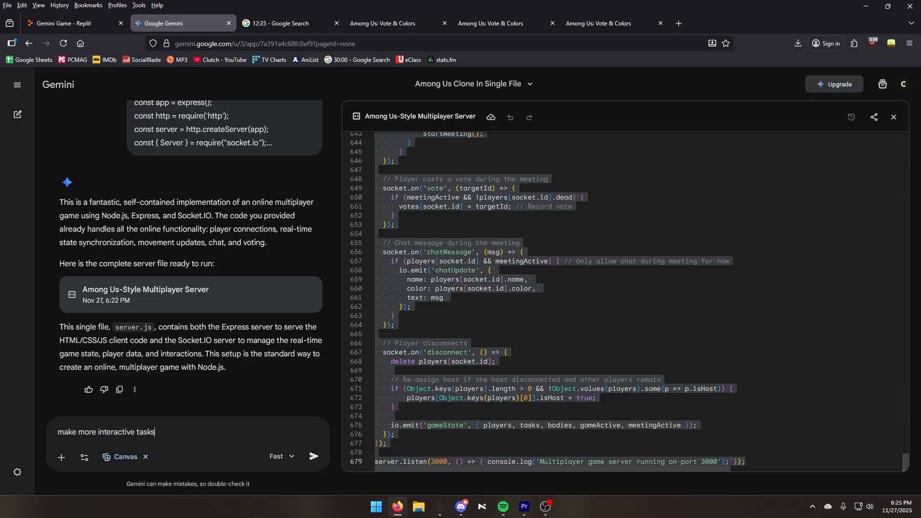
left_click(313, 461)
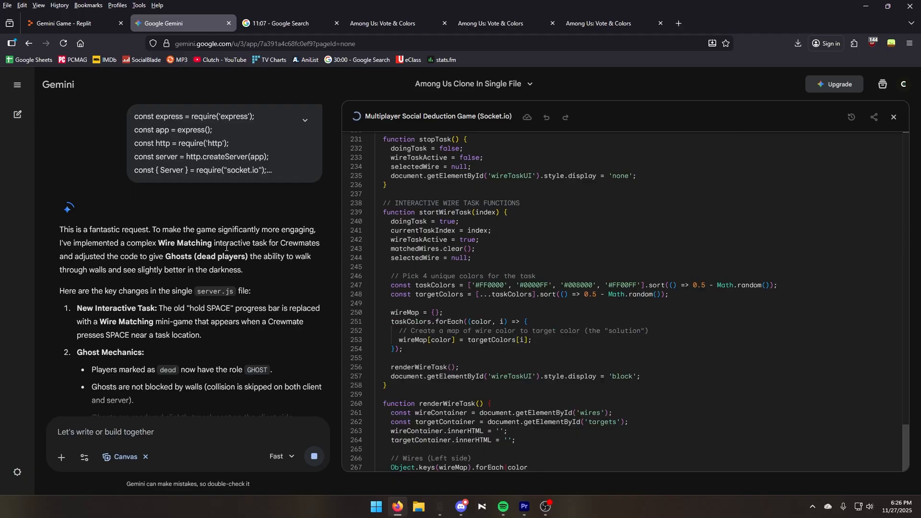
left_click(64, 23)
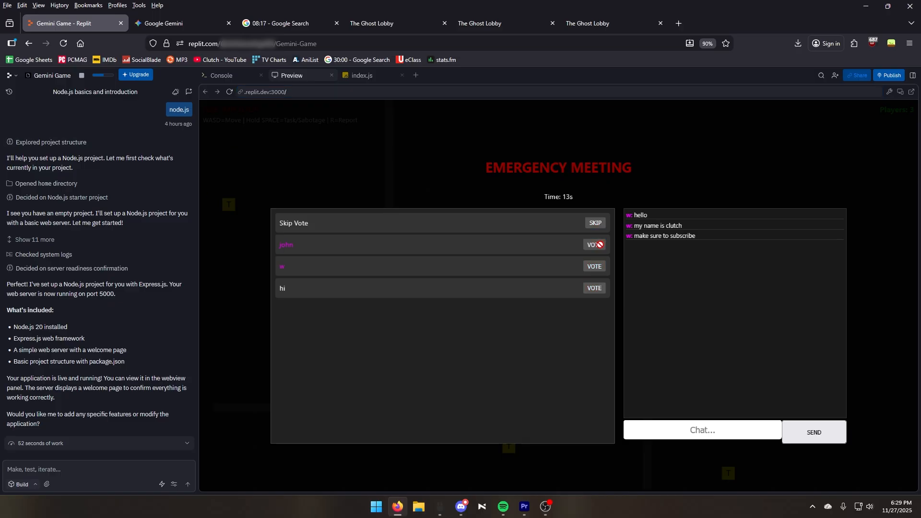
- Check the game in another player's tab, then tell Gemini holding Space keeps shuffling the task colours
left_click(391, 23)
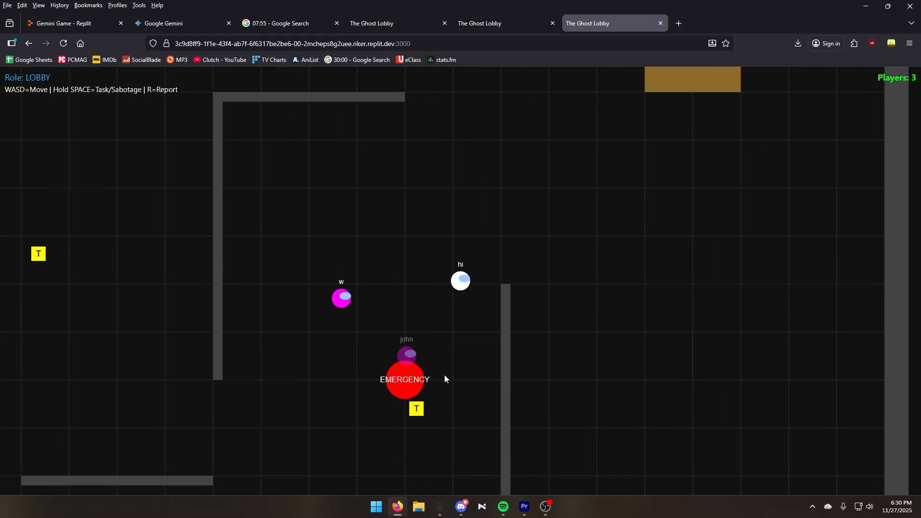
left_click(181, 23)
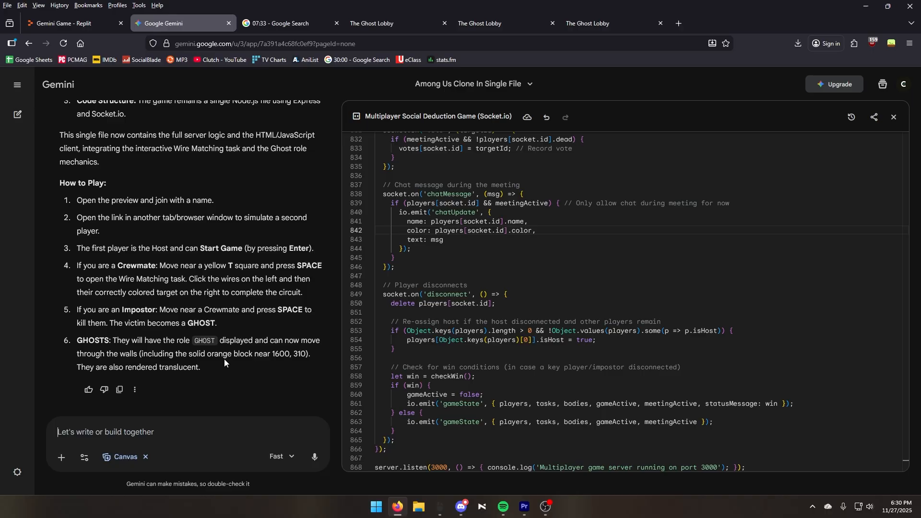
type("the tasks dont work because i have to hold space and it just keeps shuffling the colors infinitely, please fix that and maybe add other interactive tasks.")
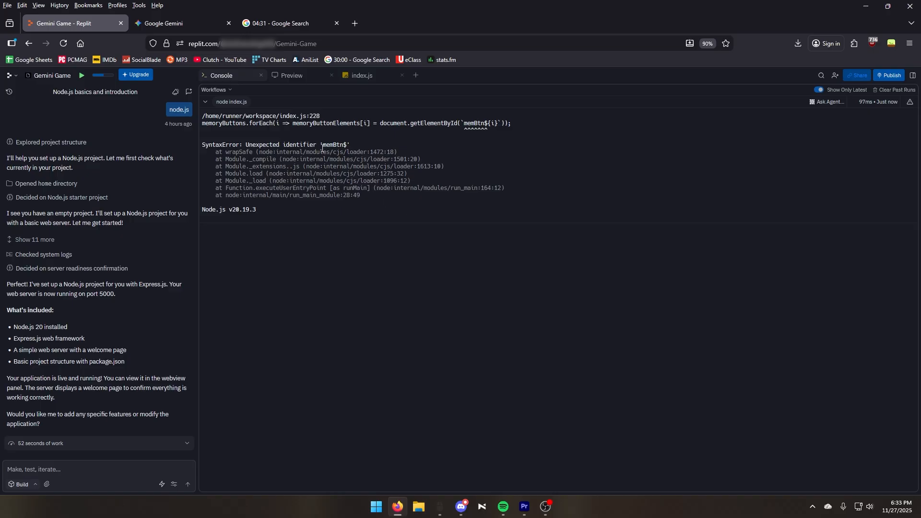
- Read Gemini's e.repeat fix and return to the Replit project with the lobby loading in preview
left_click(182, 23)
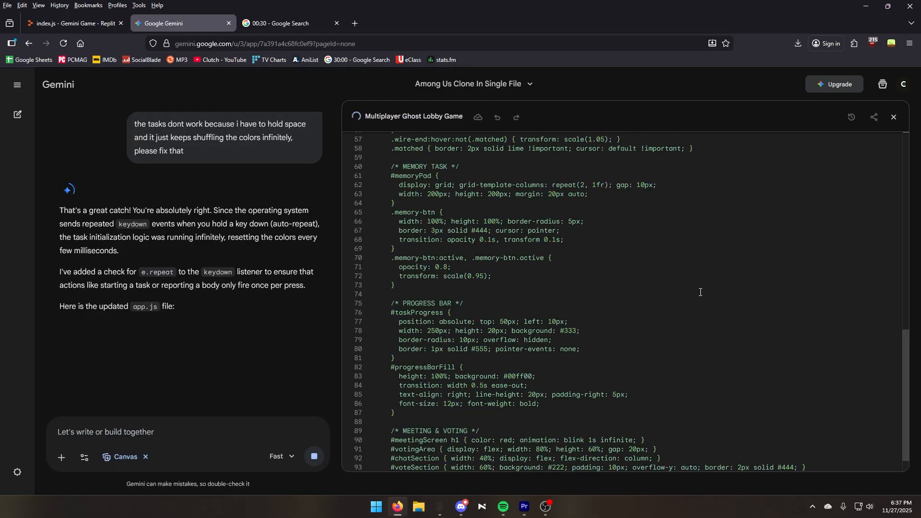
scroll("down", 3)
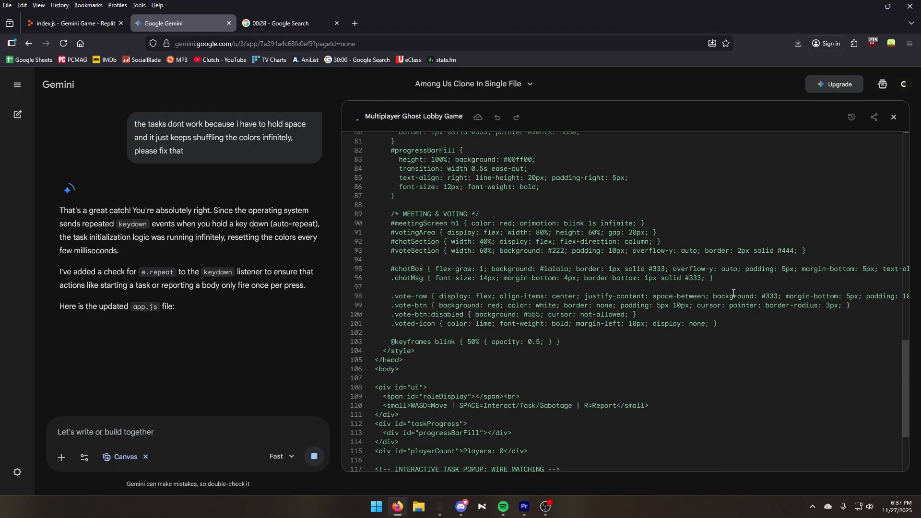
left_click(285, 23)
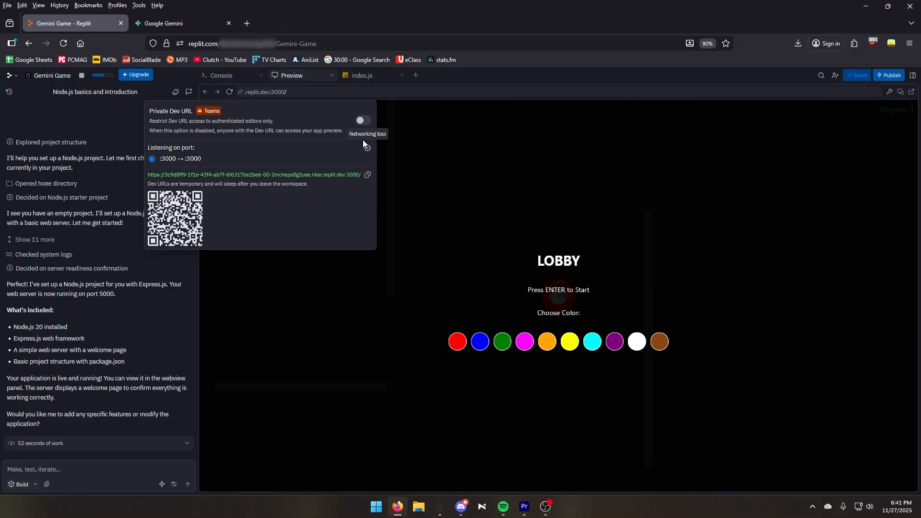
mouse_move(246, 23)
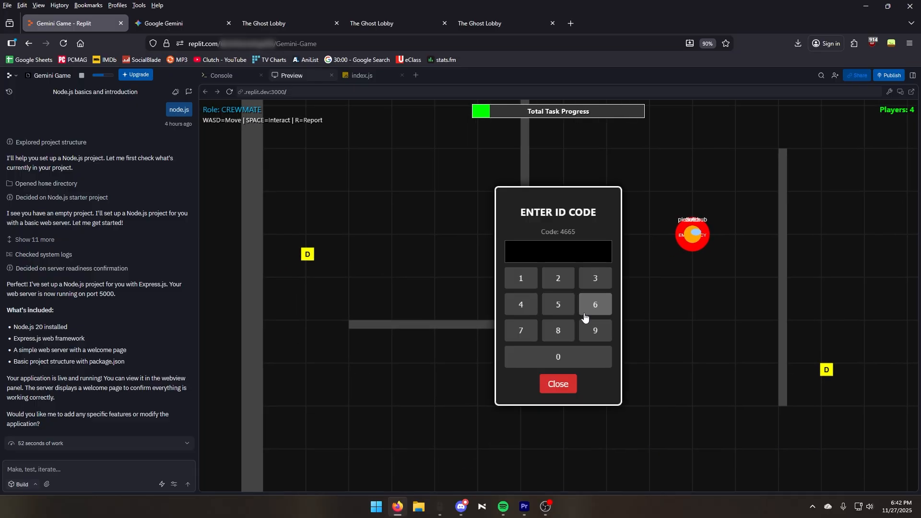
- Enter the ID code digit, then view the emergency meeting as the ghost and another player
left_click(557, 383)
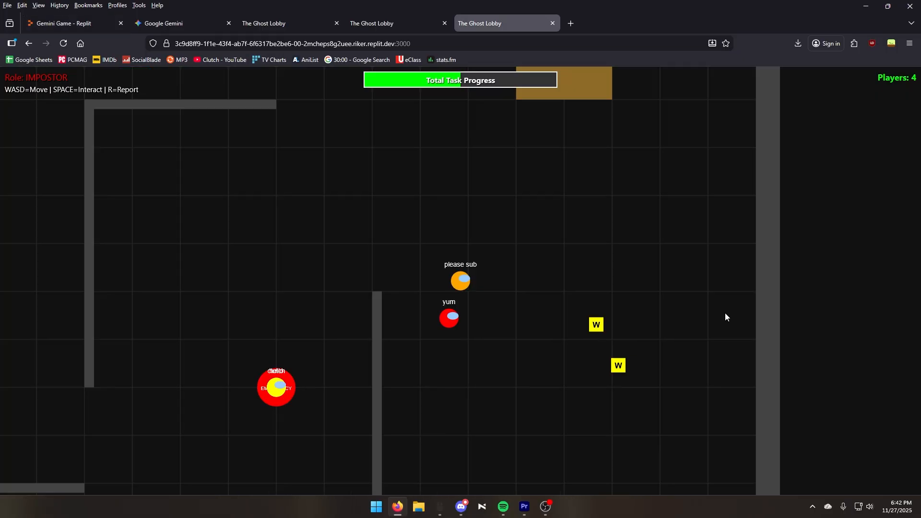
left_click(65, 23)
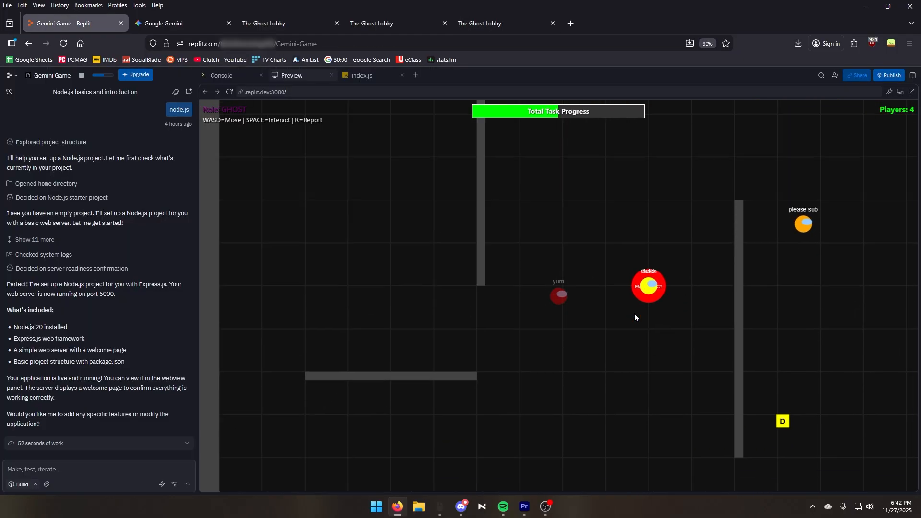
left_click(387, 23)
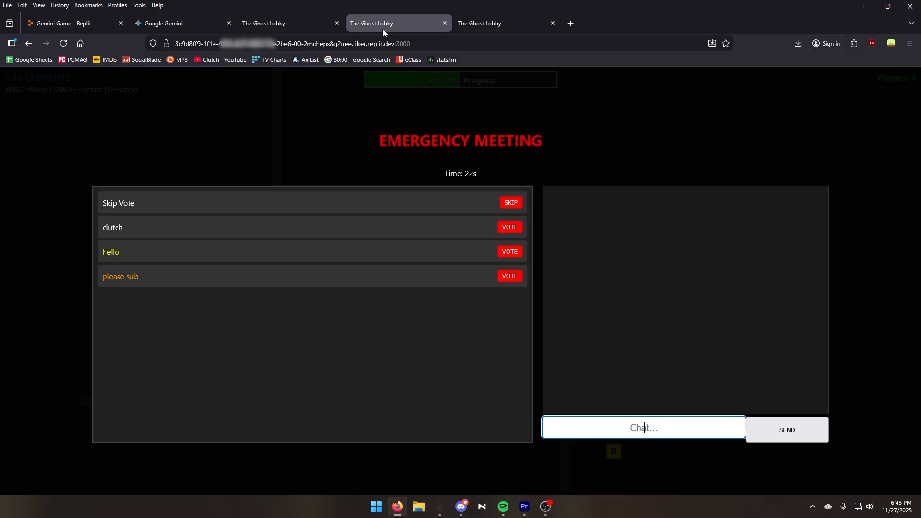
- Switch to the ghost player's tab to follow the next round into an emergency meeting
left_click(64, 23)
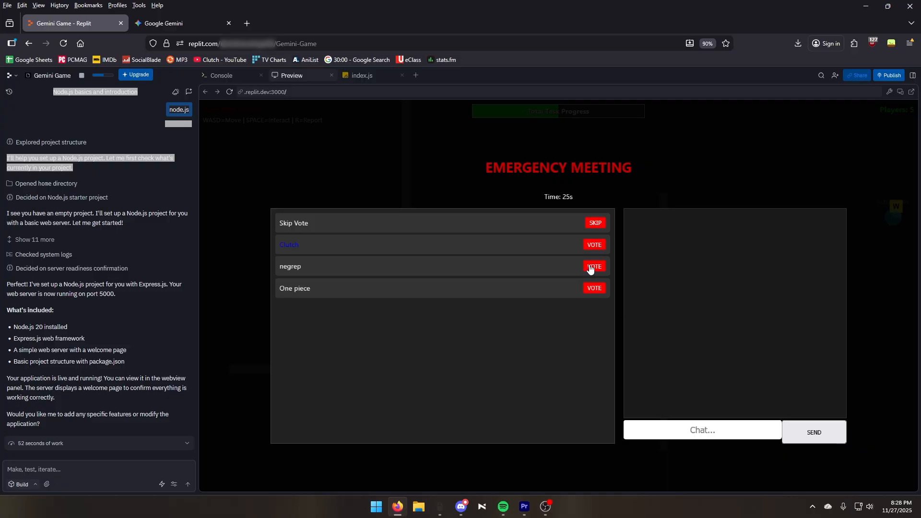
- Vote to eject negrep in the emergency meeting, ending the round with IMPOSTOR WINS
left_click(593, 266)
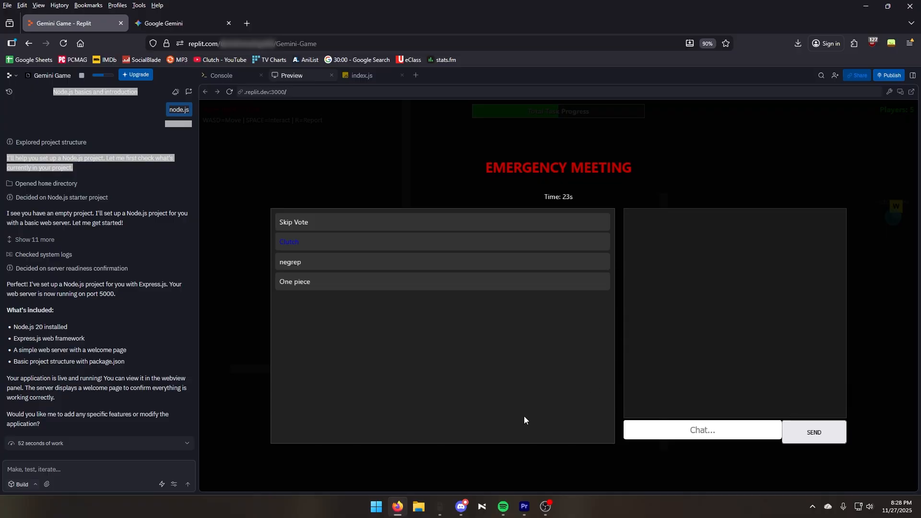
mouse_move(459, 405)
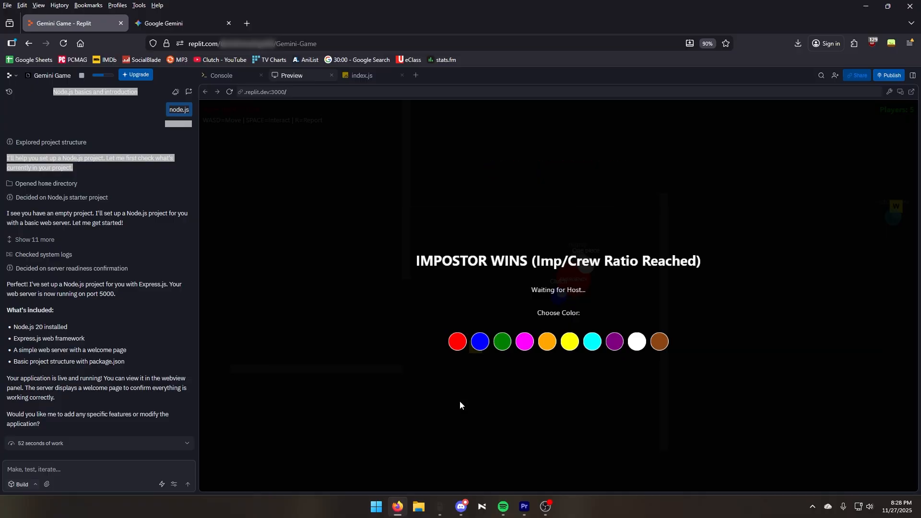
mouse_move(564, 395)
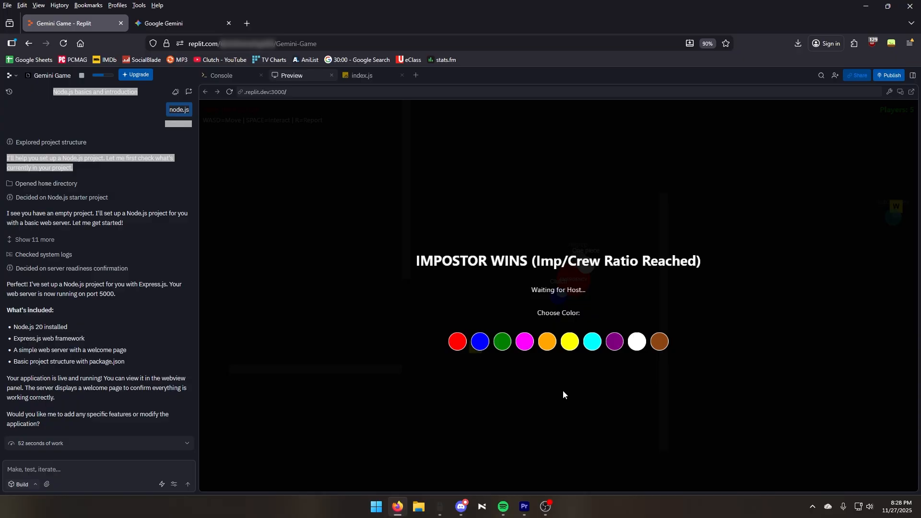